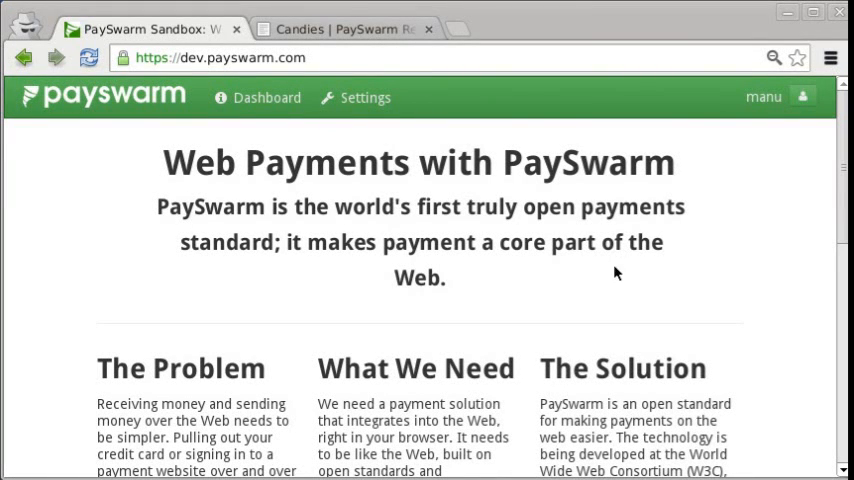
{"action": "mouse_move", "coordinate": [564, 304]}
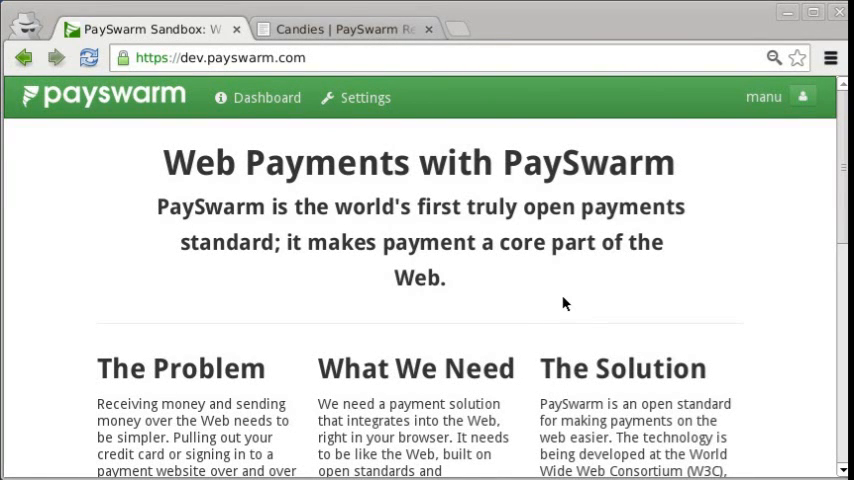
{"action": "mouse_move", "coordinate": [380, 284]}
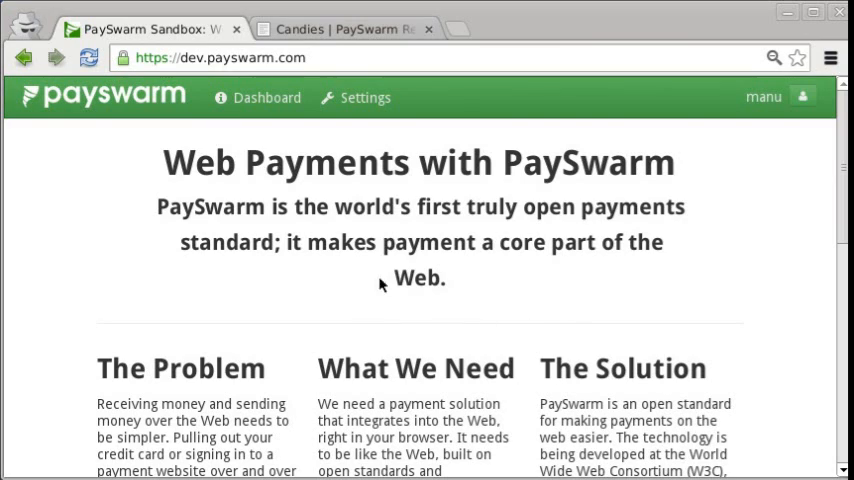
{"action": "mouse_move", "coordinate": [544, 268]}
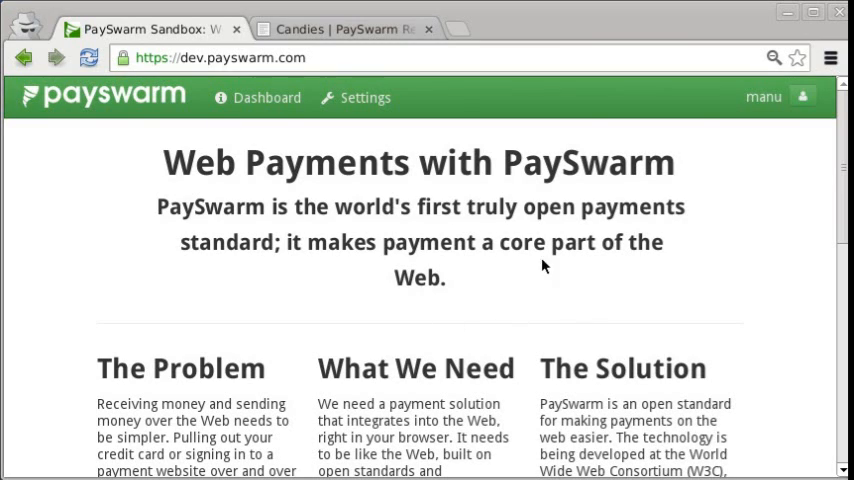
{"action": "mouse_move", "coordinate": [420, 338]}
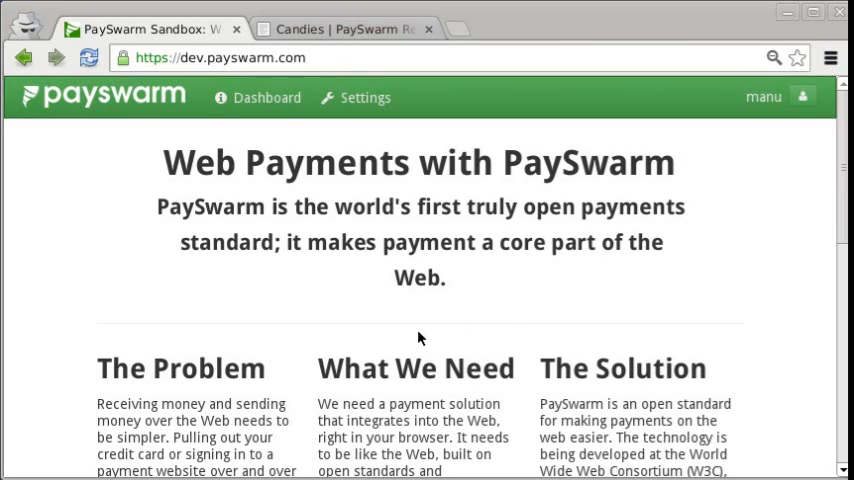
{"action": "mouse_move", "coordinate": [262, 300]}
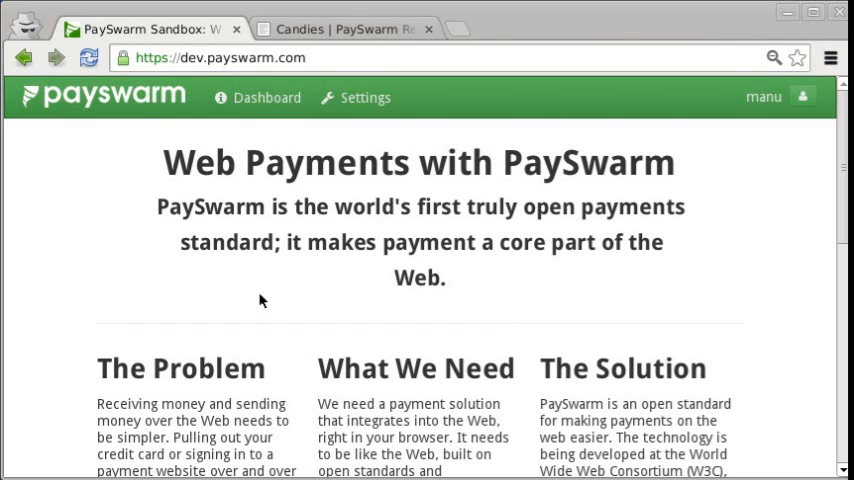
{"action": "mouse_move", "coordinate": [244, 104]}
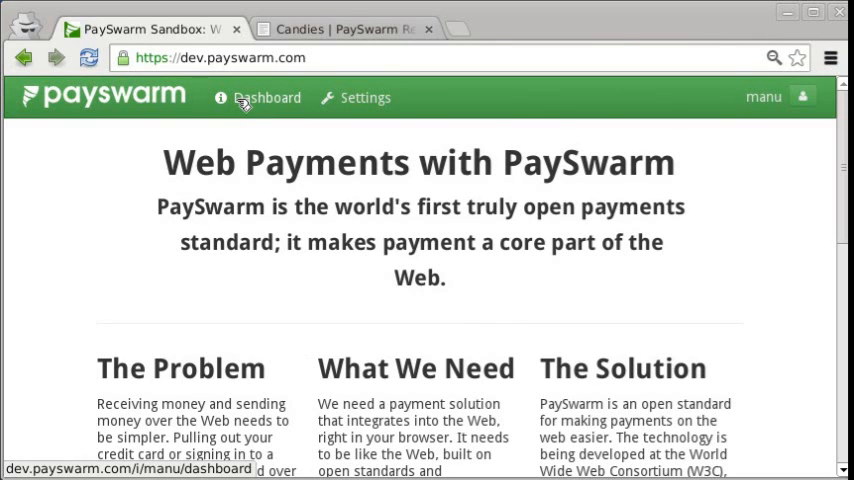
Review the dashboard's four accounts, budgets and the $0.05 Buttermilk Pecan Pralines transaction
{"action": "left_click", "coordinate": [266, 96]}
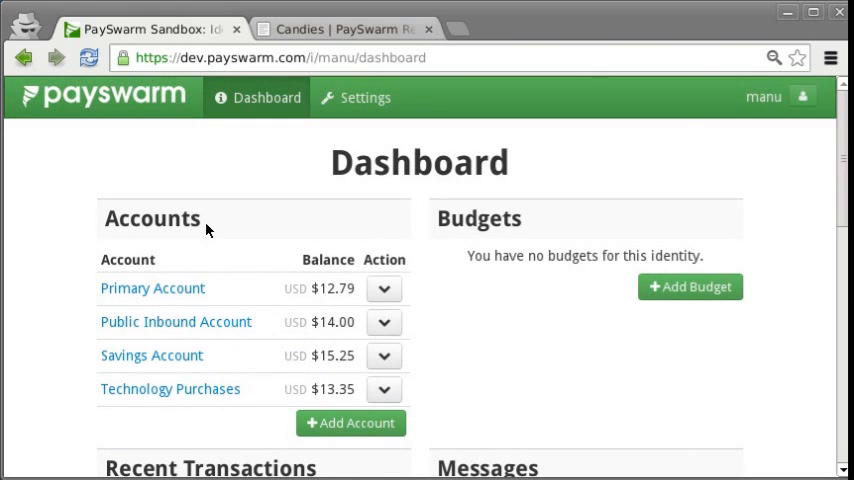
{"action": "mouse_move", "coordinate": [568, 224]}
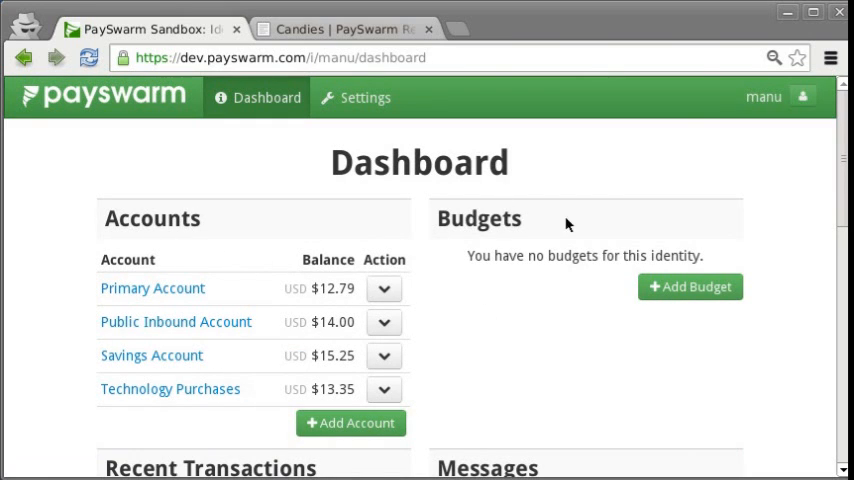
{"action": "scroll", "scroll_direction": "down", "scroll_amount": 3}
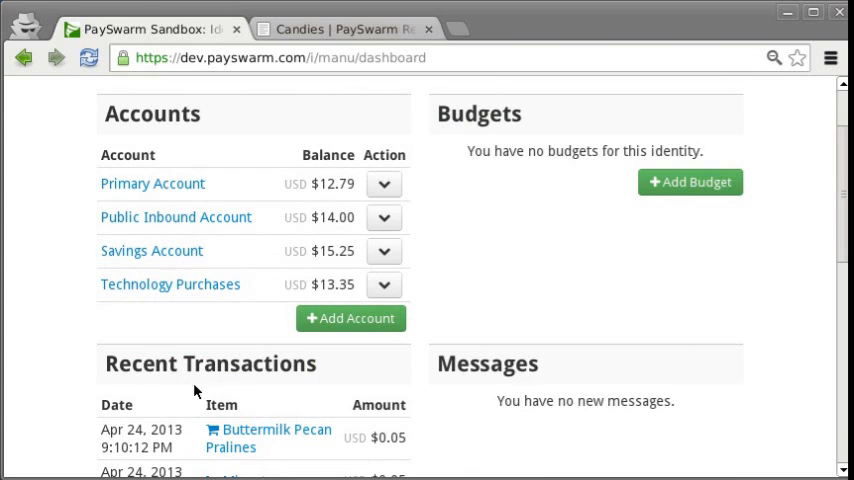
{"action": "mouse_move", "coordinate": [516, 244]}
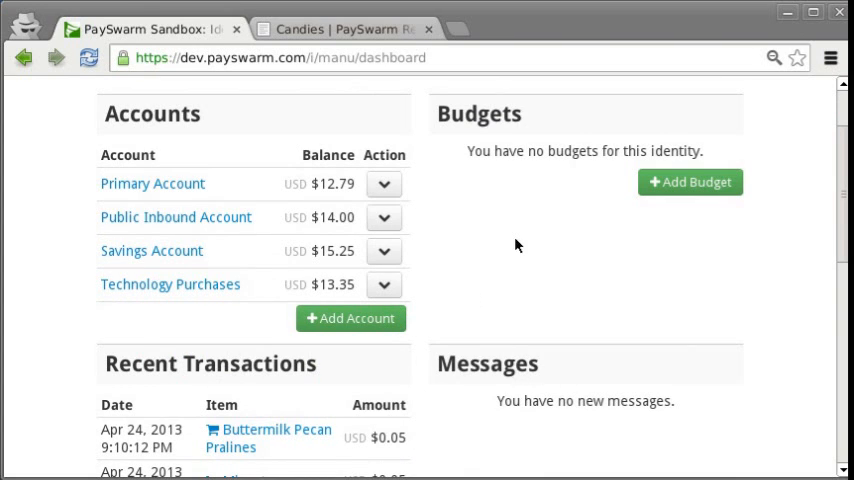
{"action": "scroll", "scroll_direction": "up", "scroll_amount": 3}
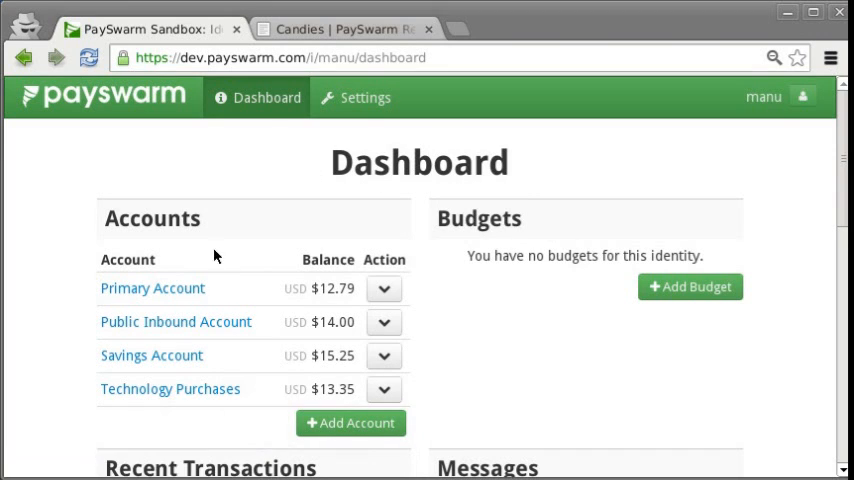
{"action": "mouse_move", "coordinate": [610, 164]}
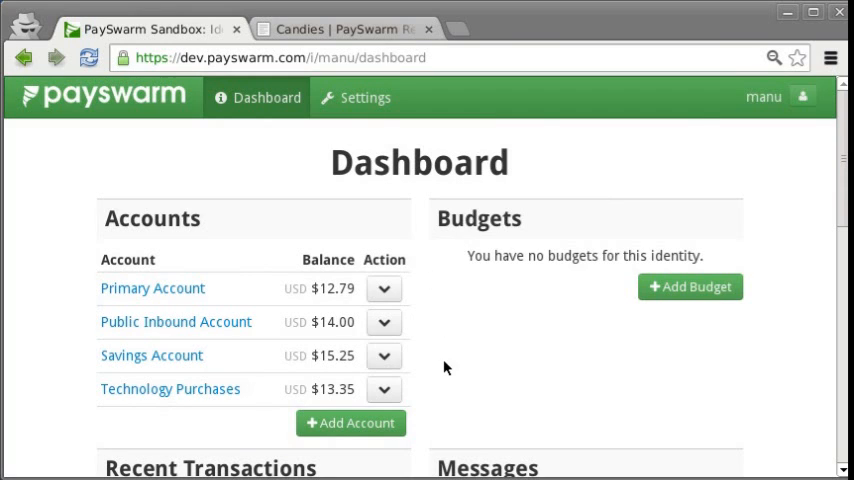
{"action": "mouse_move", "coordinate": [440, 404]}
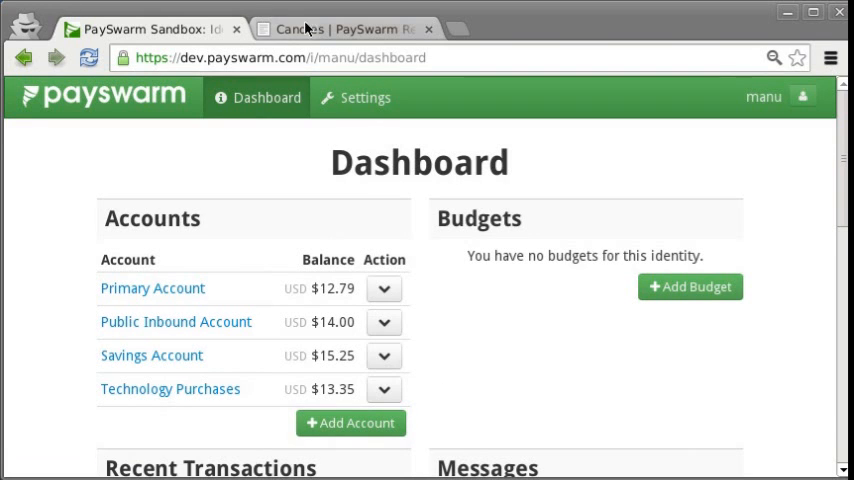
Browse the Candies archive past Poppy-Seed Candy and Marzipan down to the Lokum post
{"action": "left_click", "coordinate": [340, 28]}
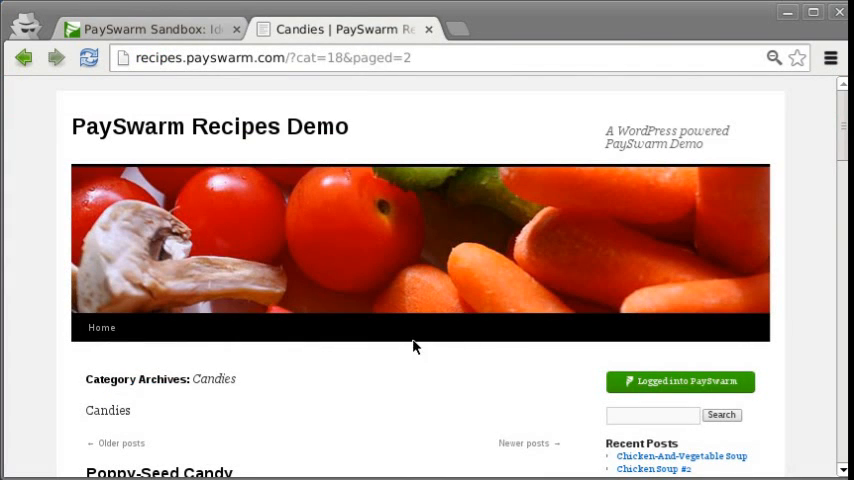
{"action": "scroll", "scroll_direction": "down", "scroll_amount": 3}
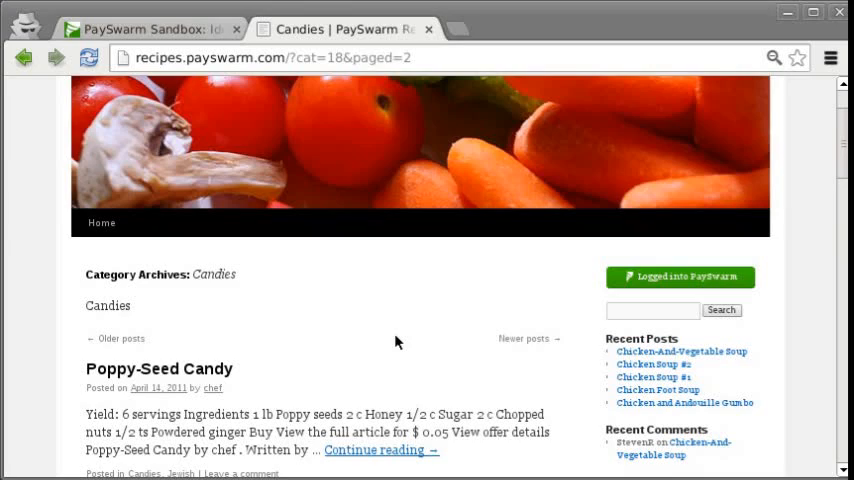
{"action": "scroll", "scroll_direction": "down", "scroll_amount": 3}
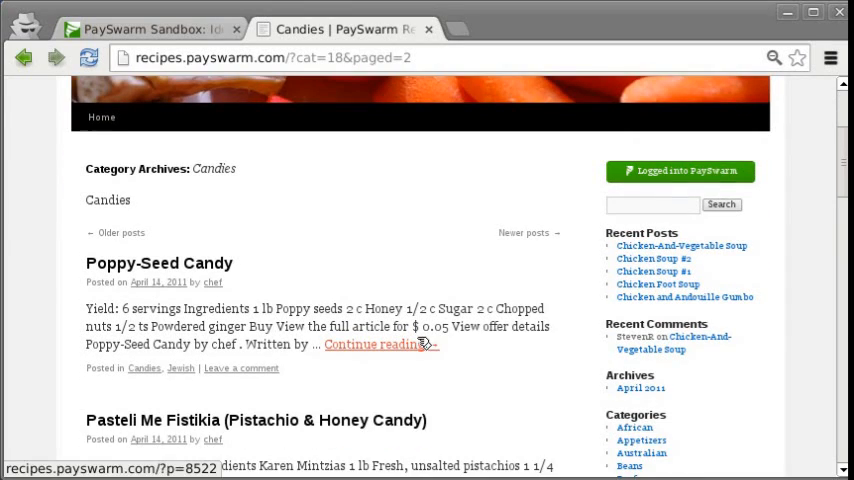
{"action": "scroll", "scroll_direction": "down", "scroll_amount": 3}
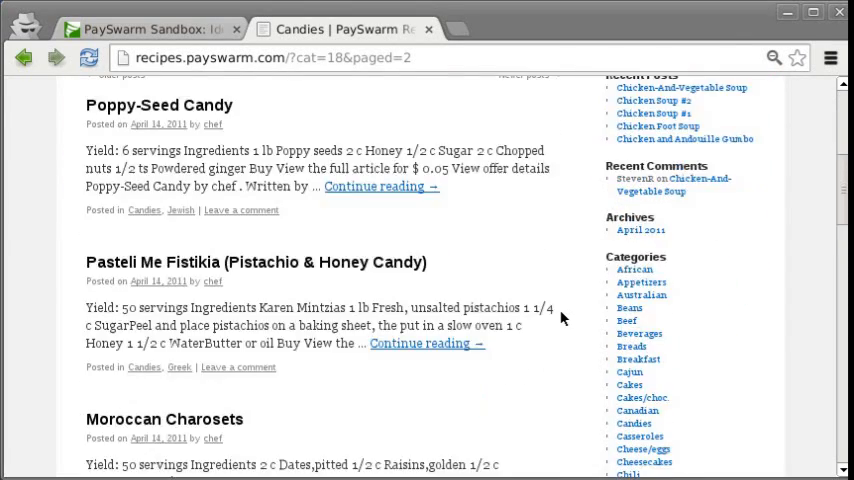
{"action": "scroll", "scroll_direction": "down", "scroll_amount": 3}
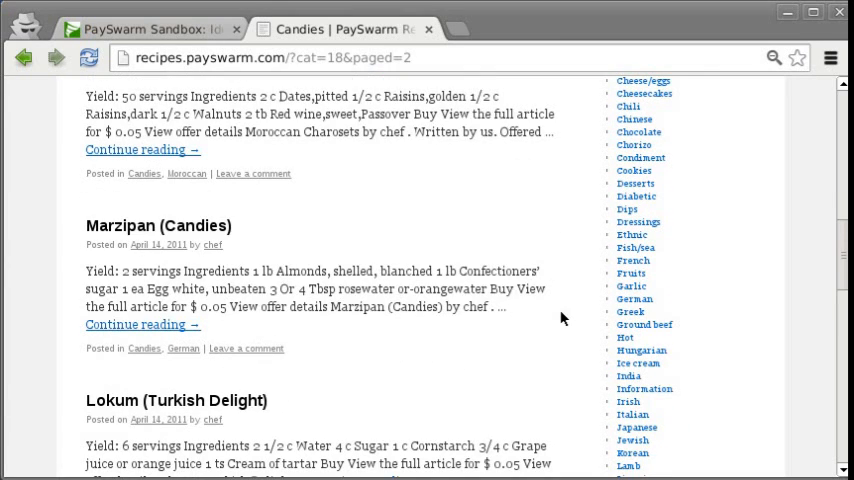
{"action": "scroll", "scroll_direction": "down", "scroll_amount": 3}
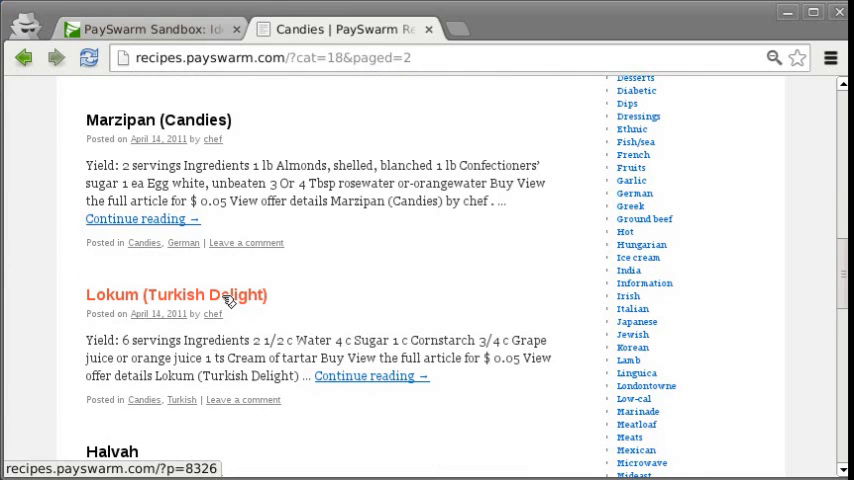
{"action": "left_click", "coordinate": [176, 294]}
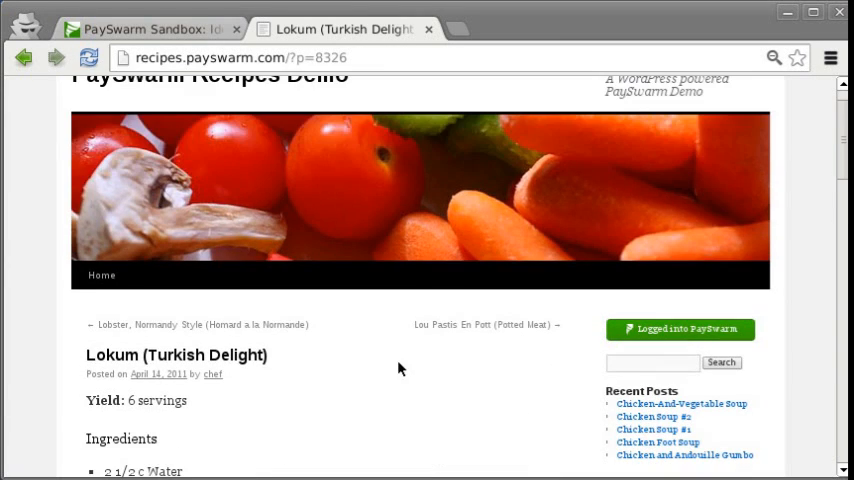
{"action": "scroll", "scroll_direction": "down", "scroll_amount": 3}
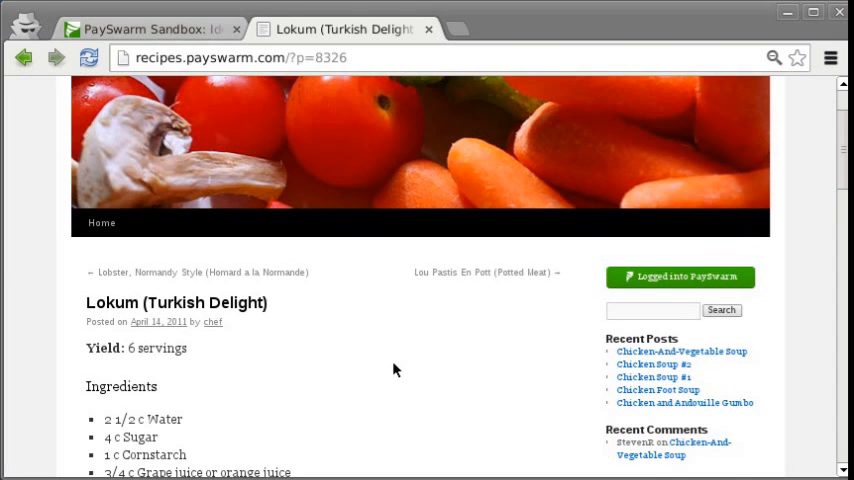
{"action": "scroll", "scroll_direction": "down", "scroll_amount": 3}
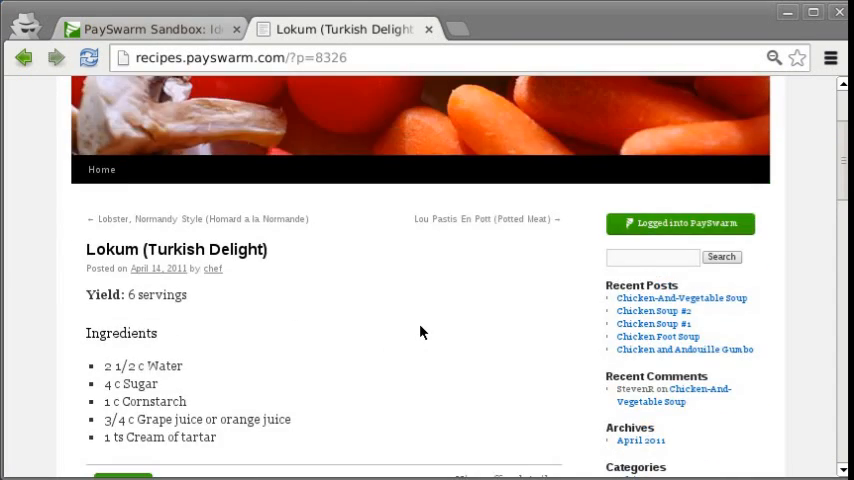
{"action": "scroll", "scroll_direction": "down", "scroll_amount": 3}
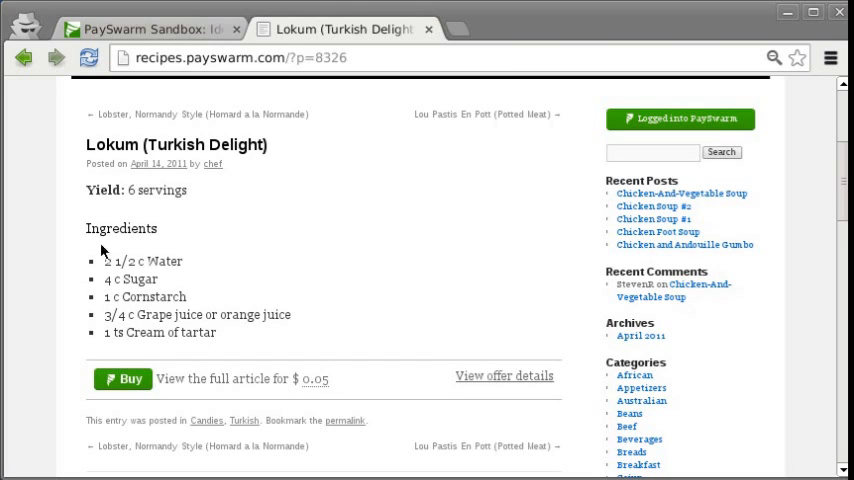
{"action": "mouse_move", "coordinate": [320, 336]}
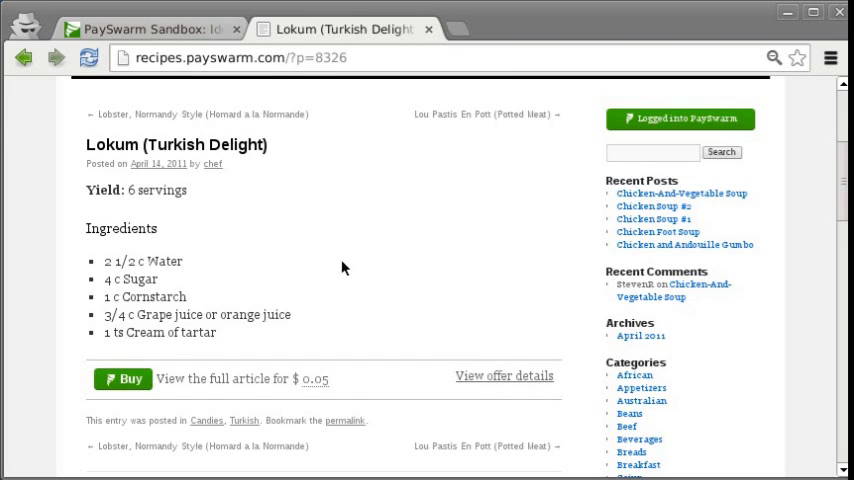
{"action": "mouse_move", "coordinate": [336, 296]}
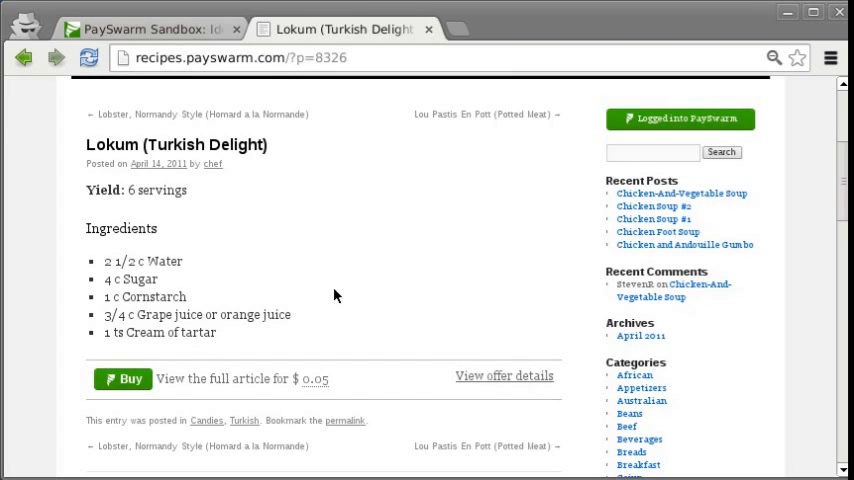
{"action": "mouse_move", "coordinate": [390, 288]}
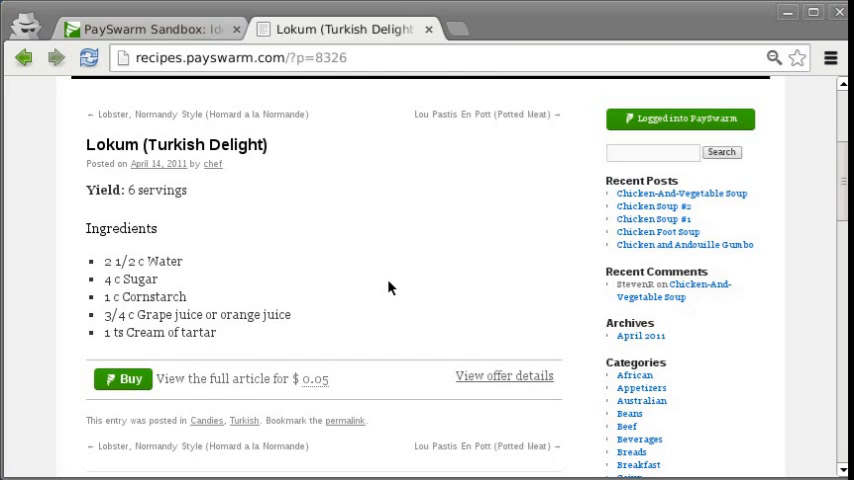
{"action": "mouse_move", "coordinate": [350, 332]}
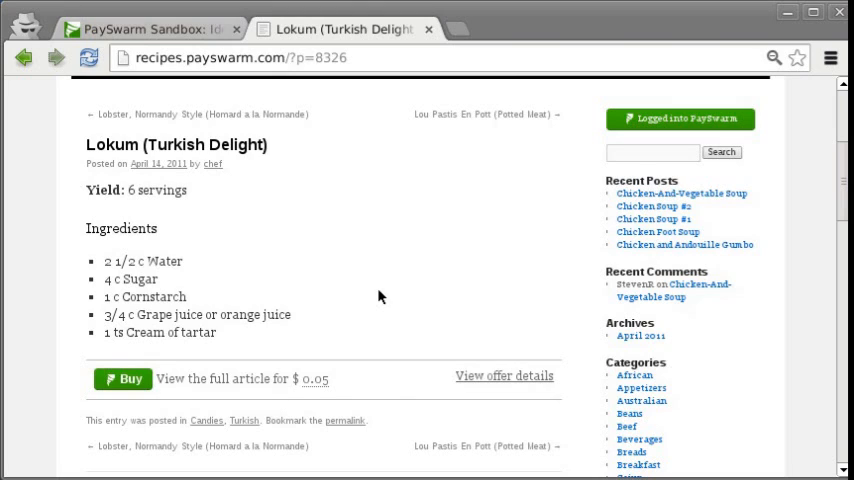
{"action": "mouse_move", "coordinate": [324, 280]}
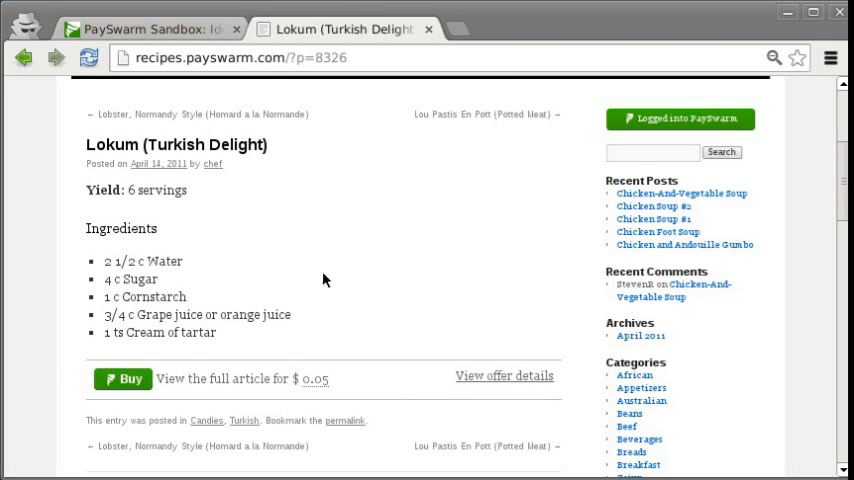
{"action": "mouse_move", "coordinate": [316, 328]}
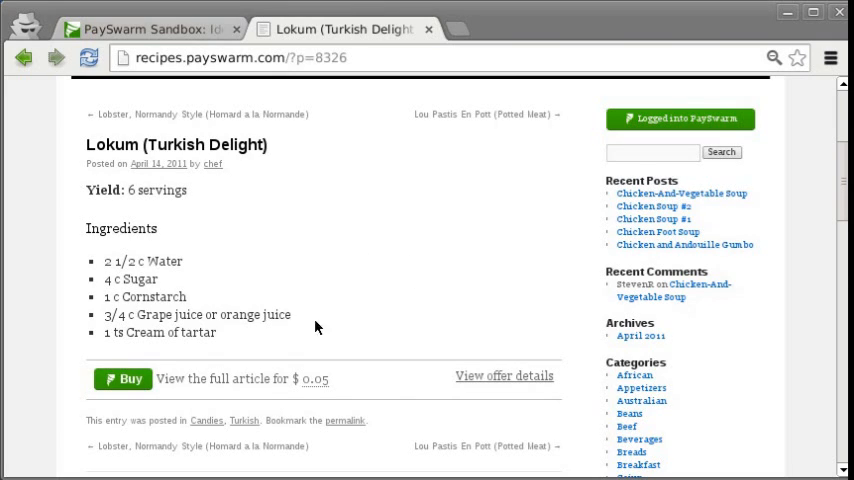
{"action": "mouse_move", "coordinate": [332, 362]}
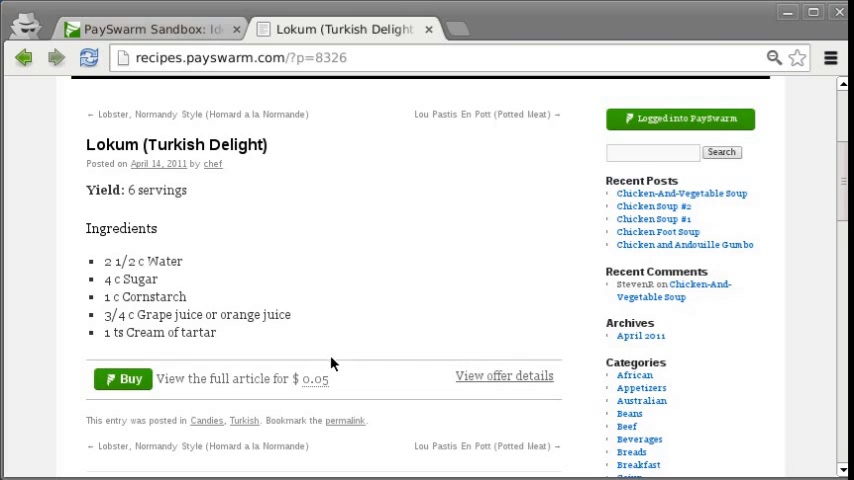
{"action": "mouse_move", "coordinate": [304, 358]}
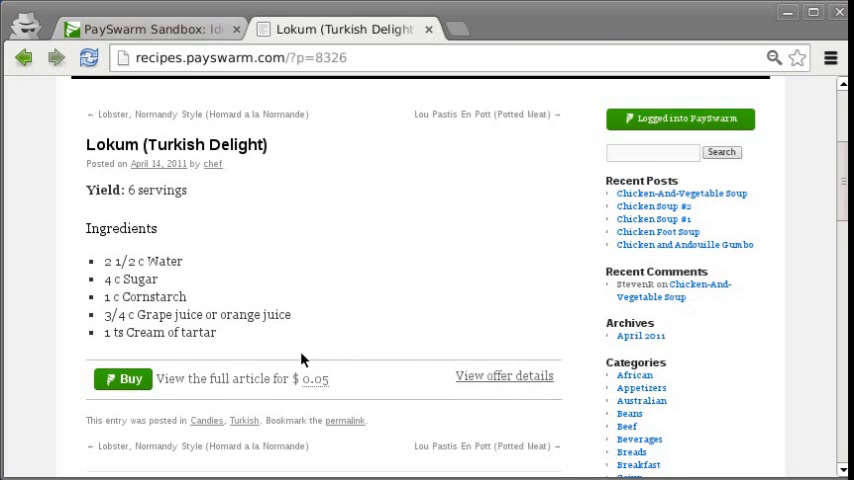
{"action": "left_click", "coordinate": [504, 376]}
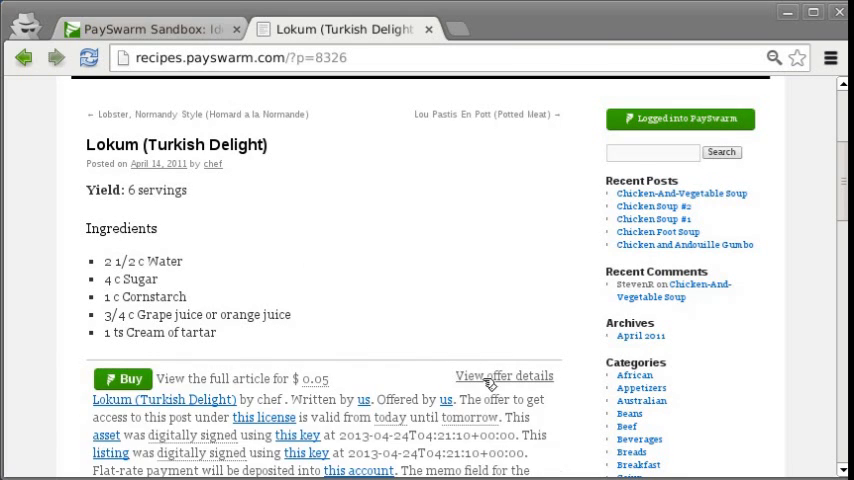
{"action": "scroll", "scroll_direction": "down", "scroll_amount": 3}
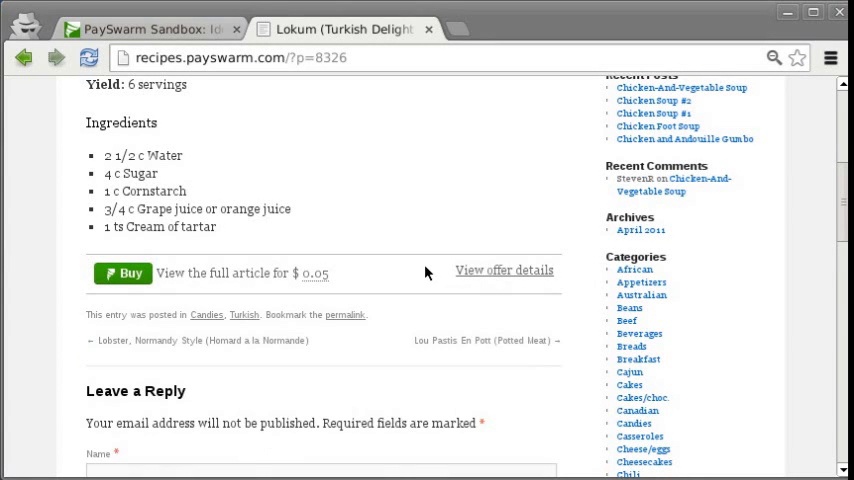
{"action": "scroll", "scroll_direction": "up", "scroll_amount": 3}
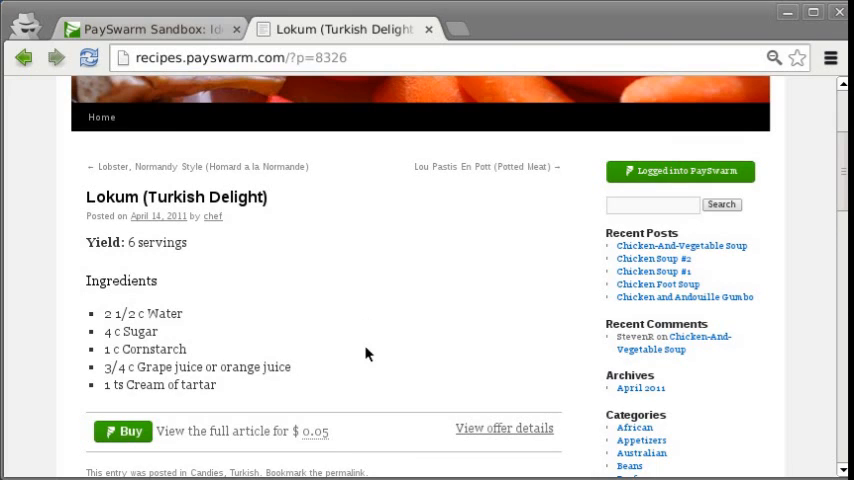
{"action": "mouse_move", "coordinate": [350, 262]}
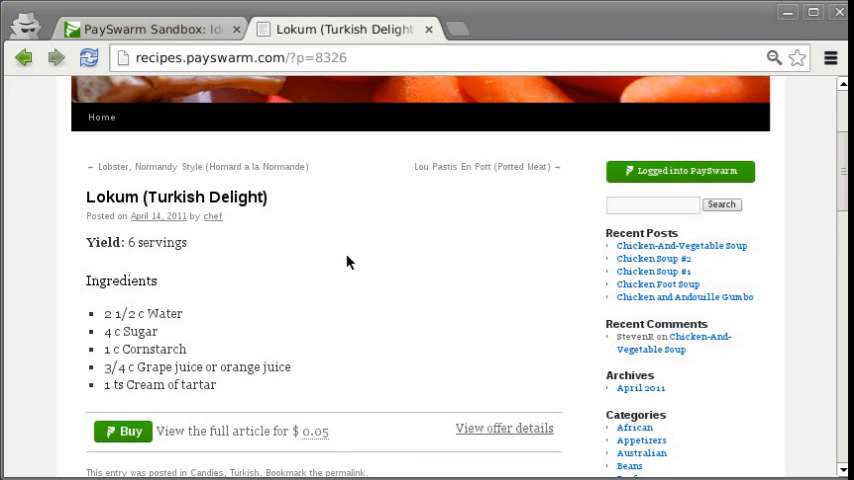
{"action": "mouse_move", "coordinate": [304, 366]}
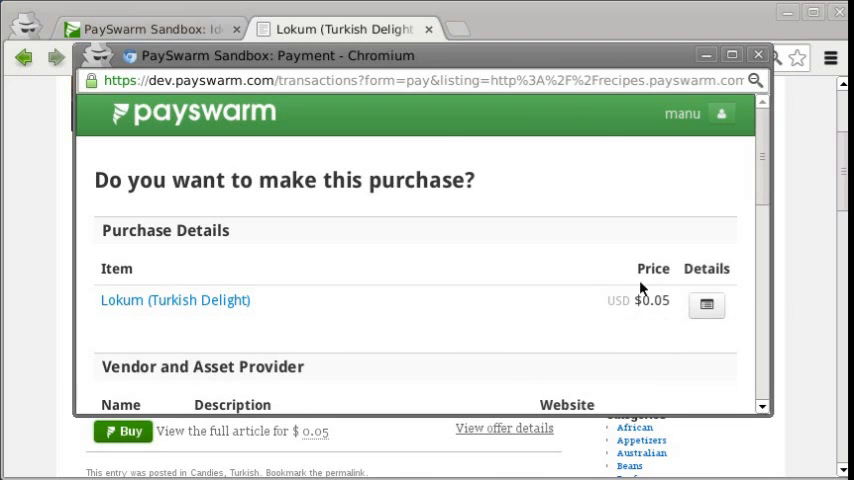
Review the Lokum $0.05 purchase details, vendor, one-time payment and primary account ($12.79)
{"action": "scroll", "scroll_direction": "down", "scroll_amount": 3}
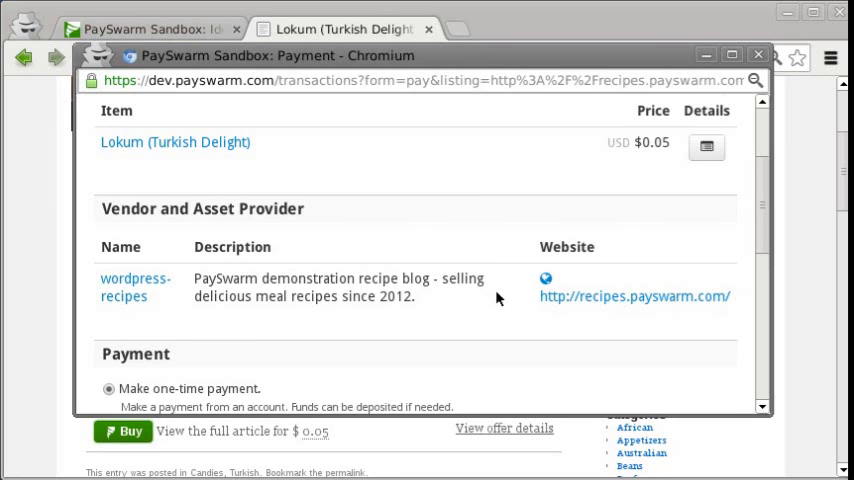
{"action": "scroll", "scroll_direction": "down", "scroll_amount": 3}
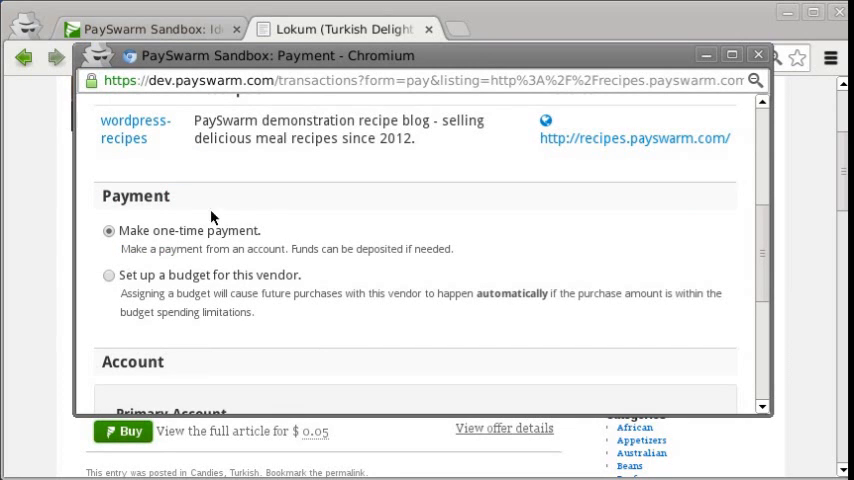
{"action": "mouse_move", "coordinate": [176, 288]}
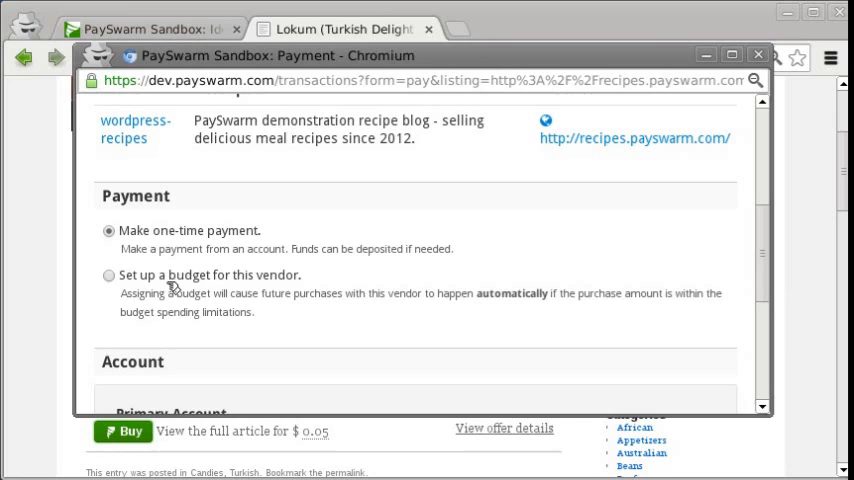
{"action": "mouse_move", "coordinate": [356, 308]}
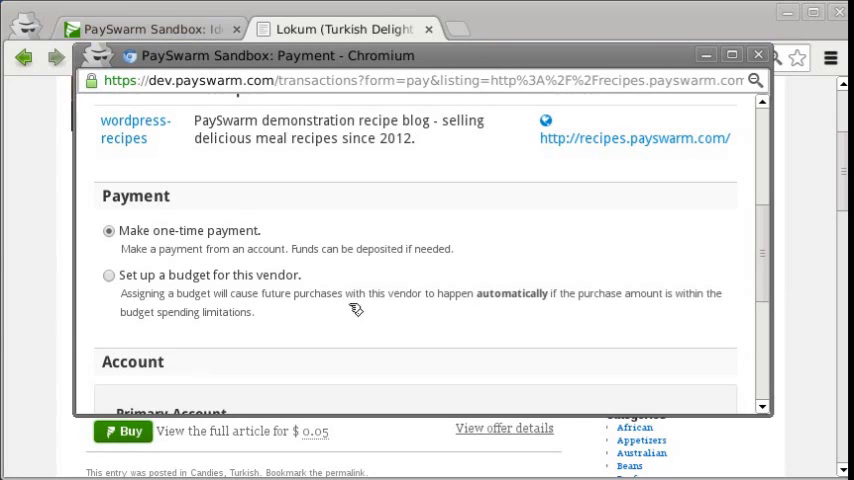
{"action": "mouse_move", "coordinate": [590, 276]}
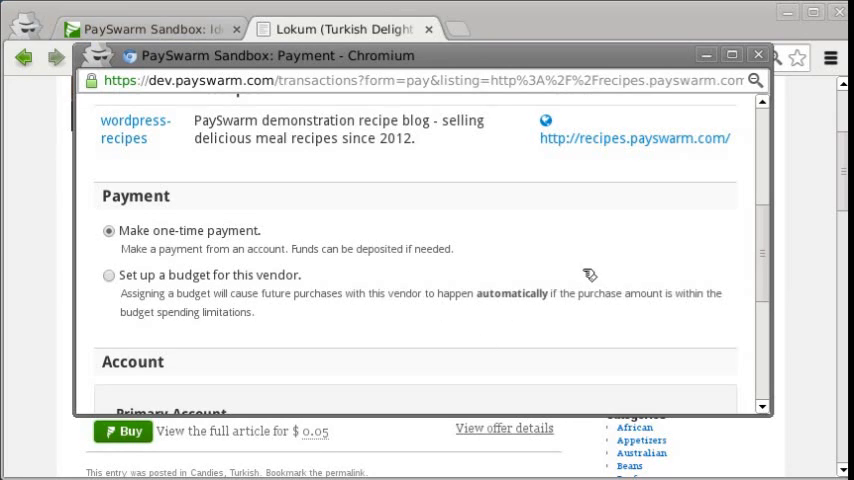
{"action": "scroll", "scroll_direction": "down", "scroll_amount": 3}
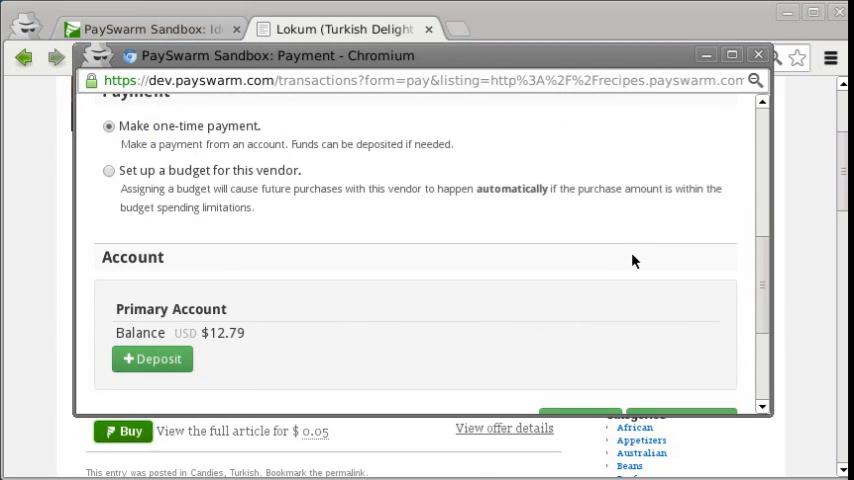
{"action": "scroll", "scroll_direction": "down", "scroll_amount": 3}
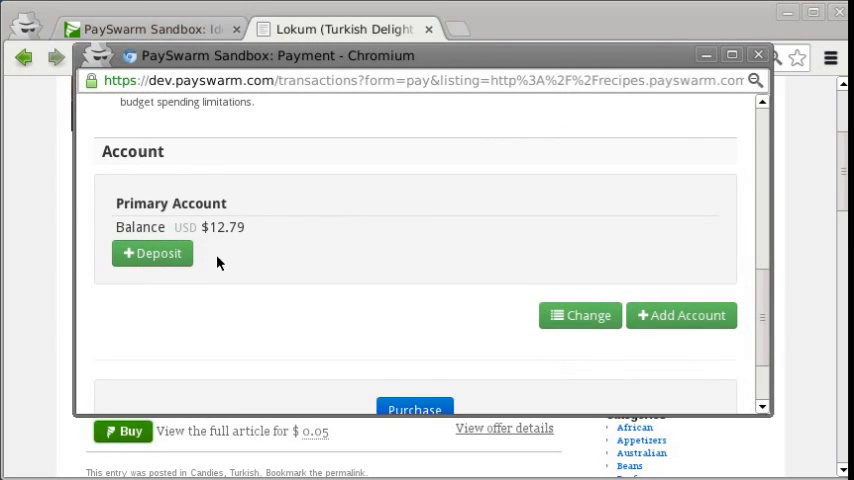
{"action": "mouse_move", "coordinate": [248, 228]}
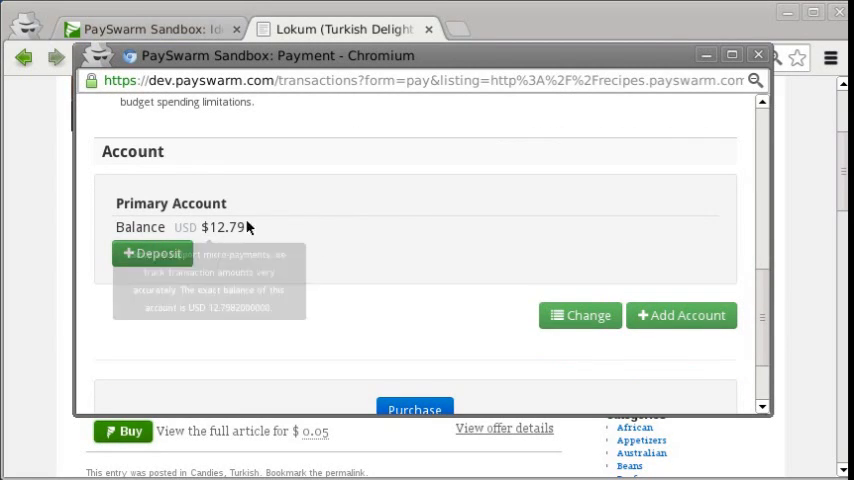
{"action": "scroll", "scroll_direction": "down", "scroll_amount": 3}
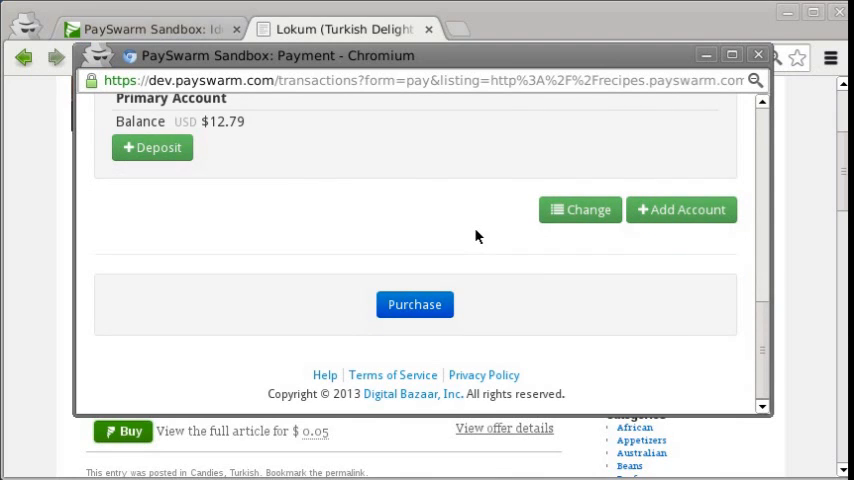
{"action": "mouse_move", "coordinate": [376, 236]}
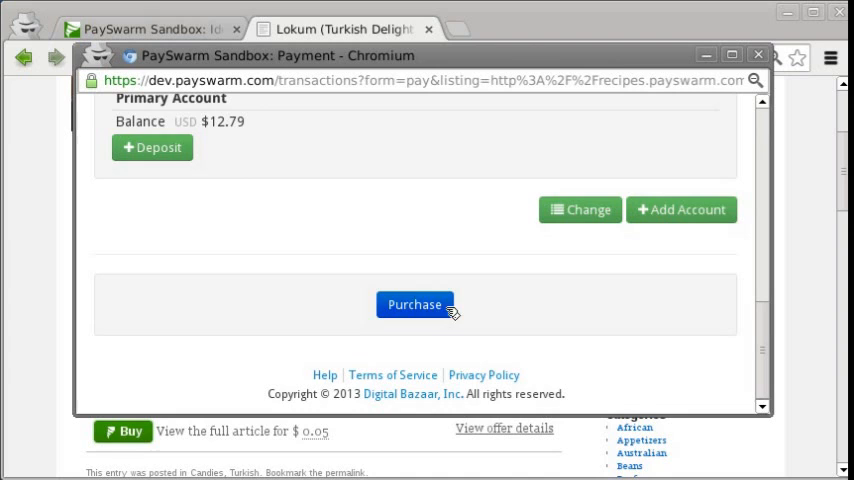
Complete the $0.05 Lokum purchase and return to the wordpress-recipes vendor website
{"action": "left_click", "coordinate": [414, 304]}
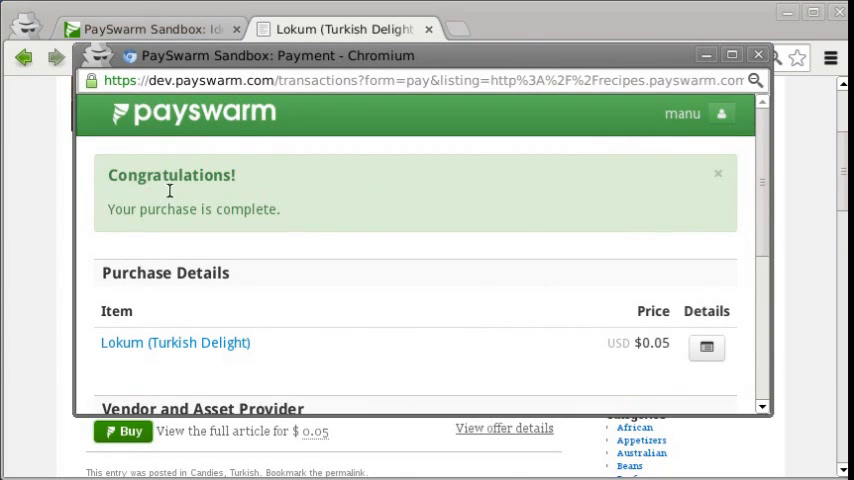
{"action": "scroll", "scroll_direction": "down", "scroll_amount": 3}
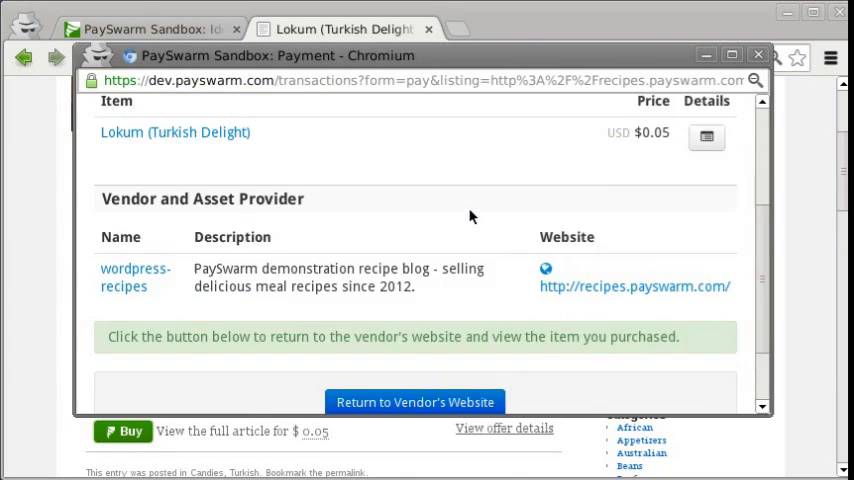
{"action": "scroll", "scroll_direction": "down", "scroll_amount": 3}
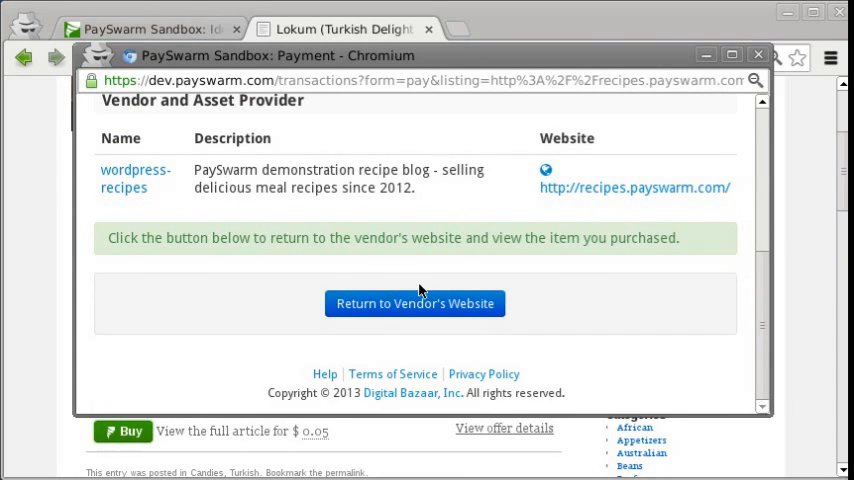
{"action": "left_click", "coordinate": [414, 304]}
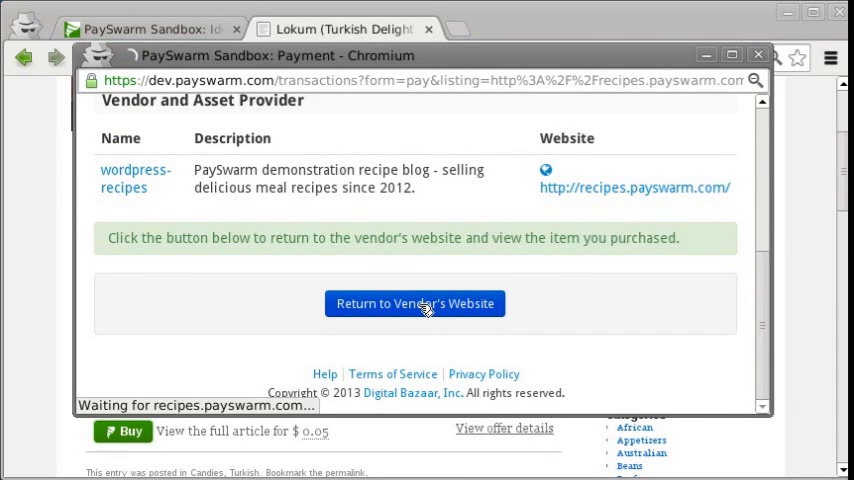
Read through the unlocked Lokum recipe's full preparation steps on the recipe site
{"action": "left_click", "coordinate": [414, 304]}
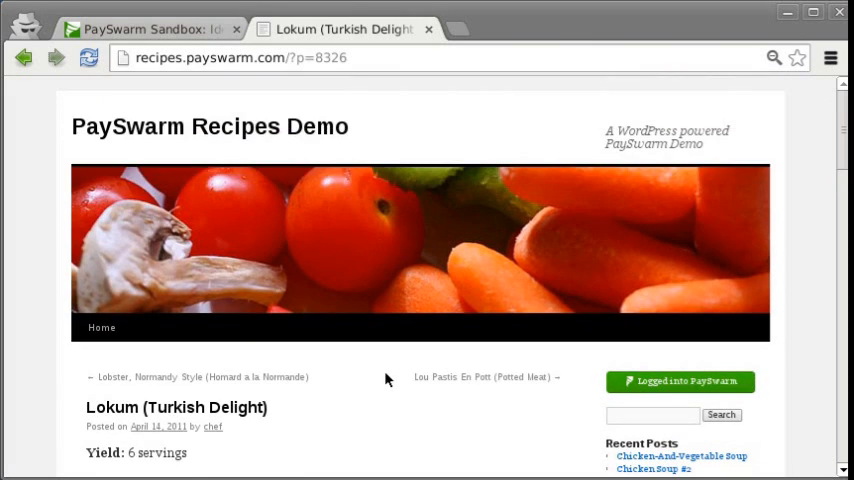
{"action": "scroll", "scroll_direction": "down", "scroll_amount": 3}
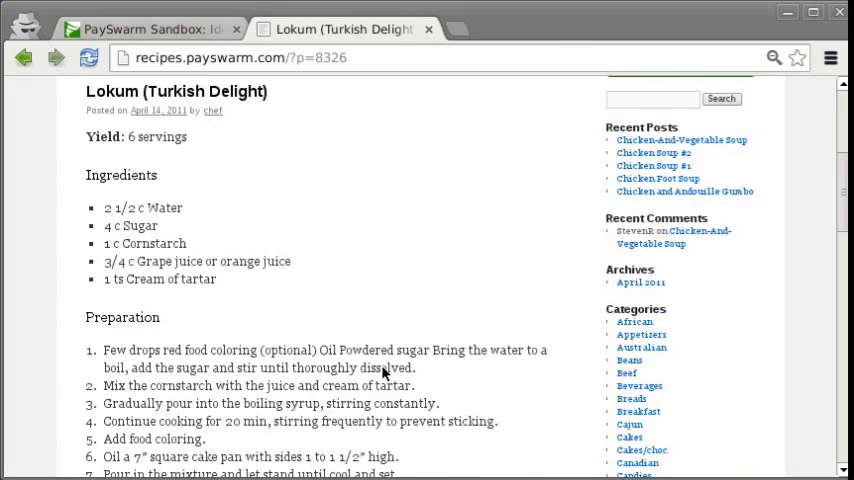
{"action": "scroll", "scroll_direction": "down", "scroll_amount": 3}
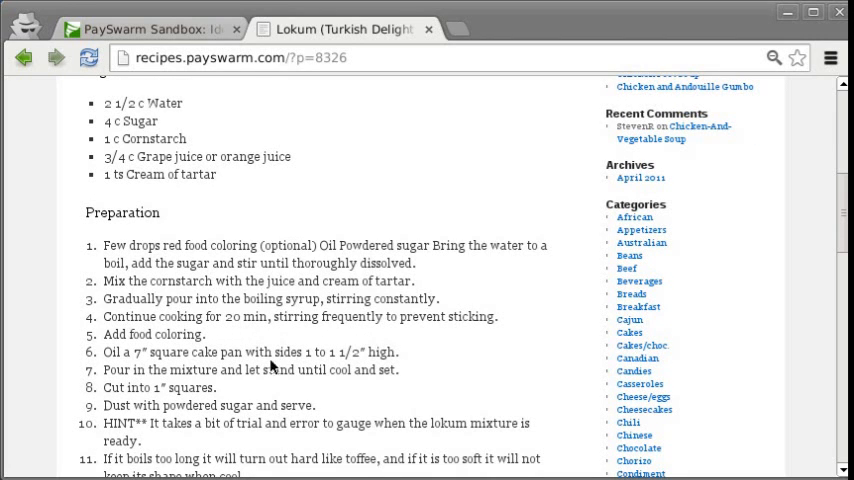
{"action": "mouse_move", "coordinate": [272, 352]}
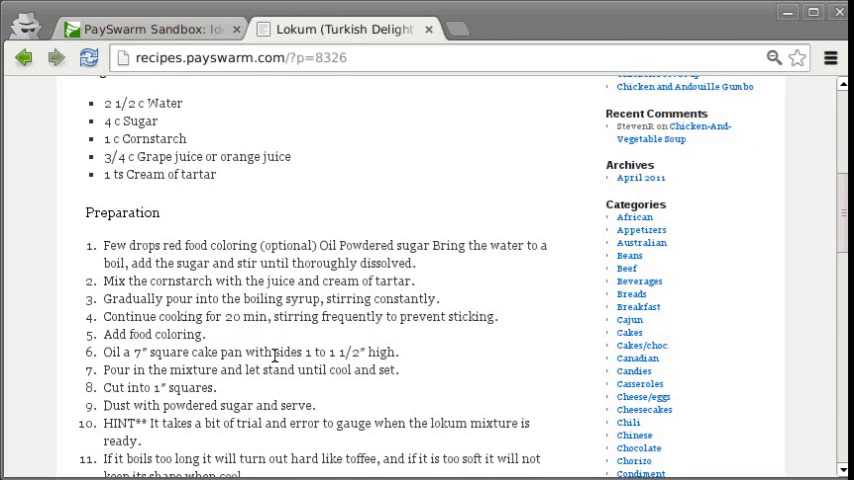
{"action": "scroll", "scroll_direction": "down", "scroll_amount": 3}
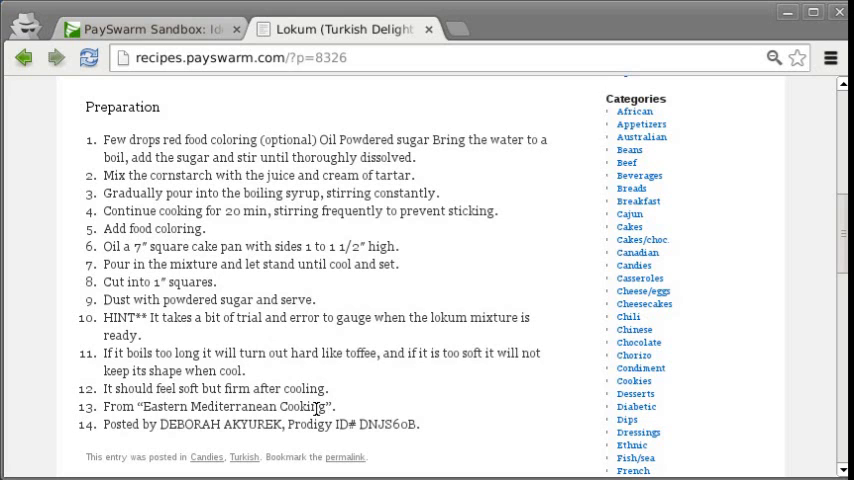
{"action": "scroll", "scroll_direction": "up", "scroll_amount": 3}
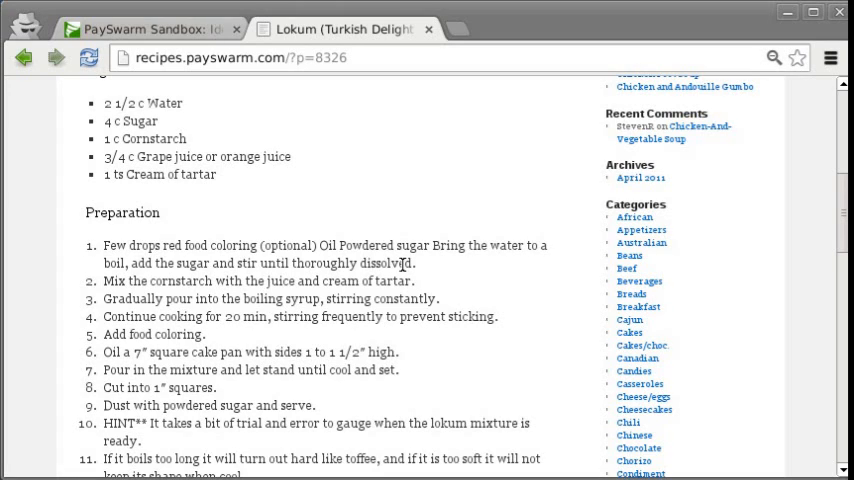
{"action": "mouse_move", "coordinate": [332, 238]}
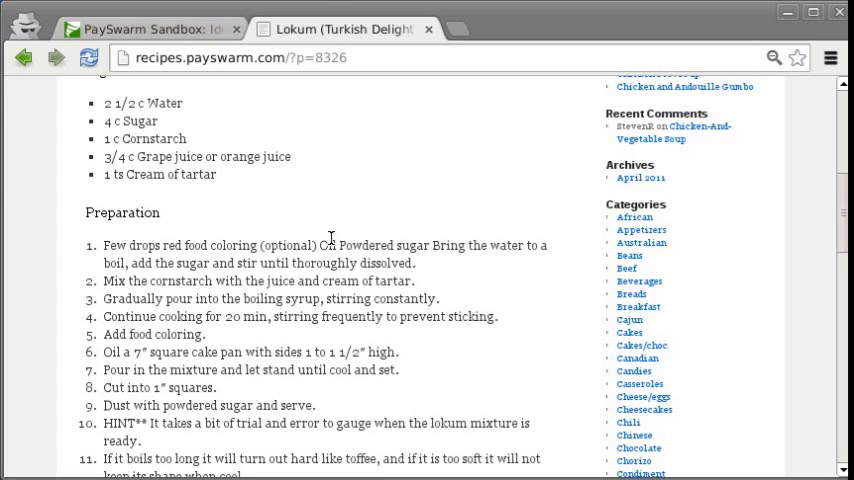
{"action": "mouse_move", "coordinate": [152, 32]}
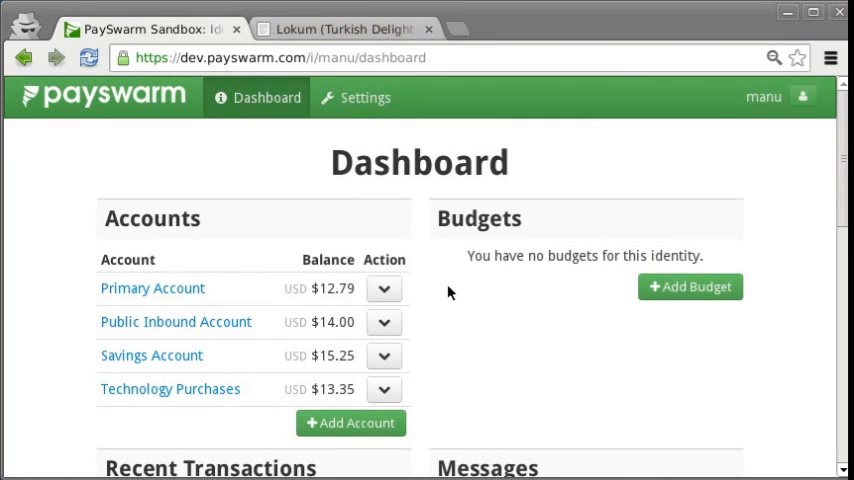
Check Recent Transactions on the dashboard, now topped by the $0.05 Lokum purchase
{"action": "scroll", "scroll_direction": "down", "scroll_amount": 3}
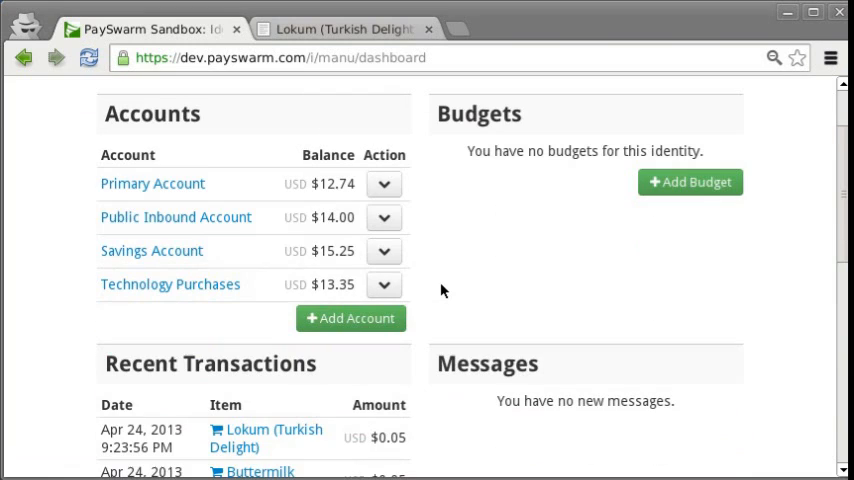
{"action": "scroll", "scroll_direction": "down", "scroll_amount": 3}
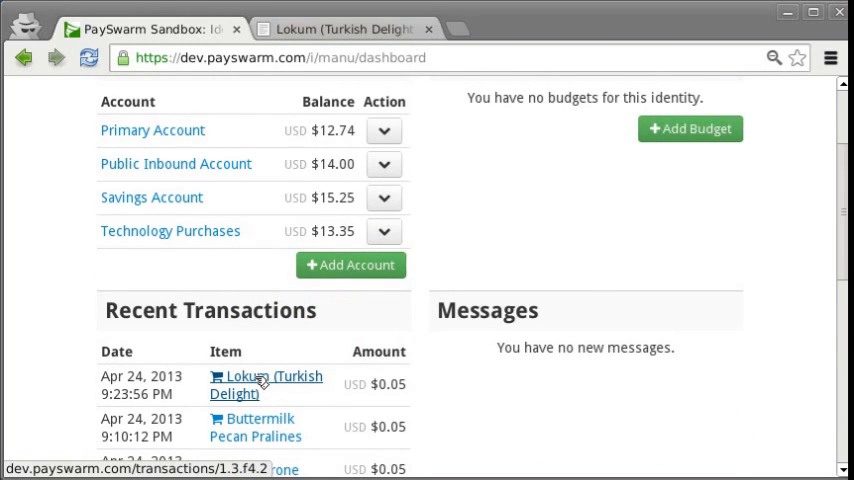
Review the Lokum contract summary's license terms and $0.05 transfers to wordpress-recipes, then return to the dashboard
{"action": "left_click", "coordinate": [266, 384]}
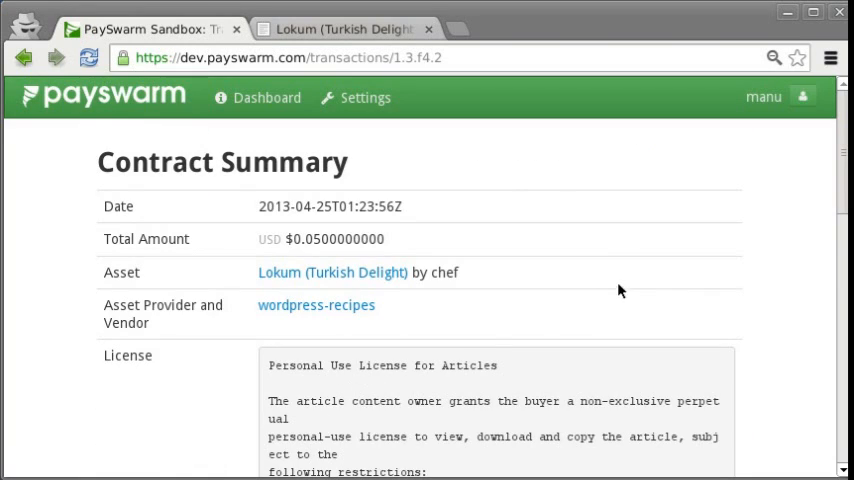
{"action": "scroll", "scroll_direction": "down", "scroll_amount": 3}
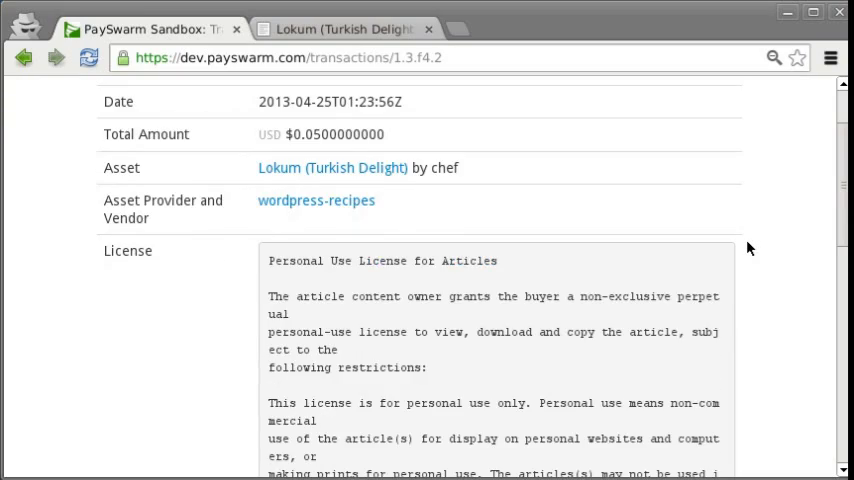
{"action": "scroll", "scroll_direction": "down", "scroll_amount": 3}
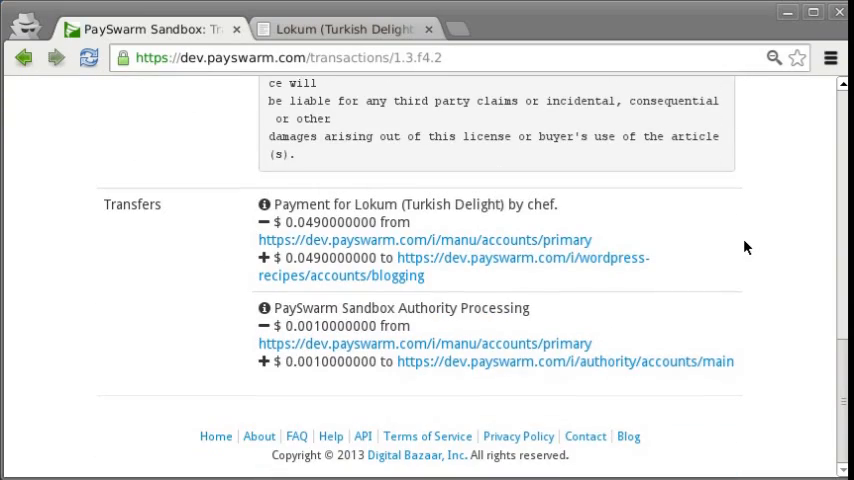
{"action": "scroll", "scroll_direction": "up", "scroll_amount": 3}
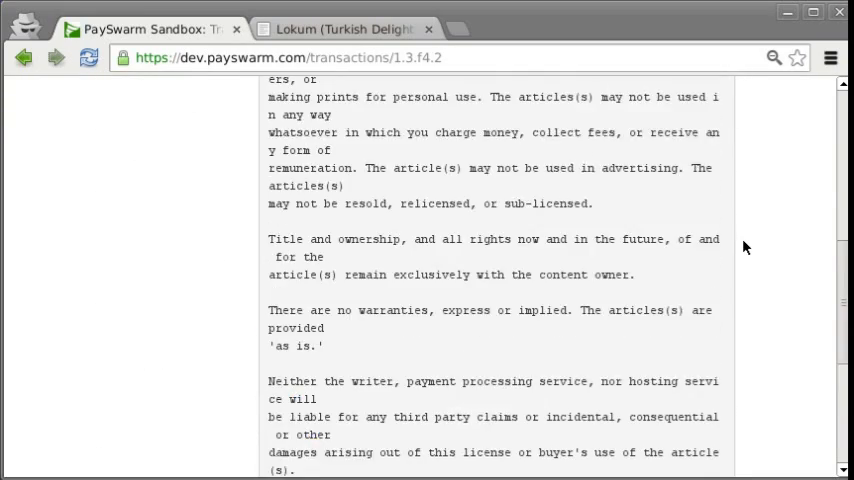
{"action": "scroll", "scroll_direction": "up", "scroll_amount": 3}
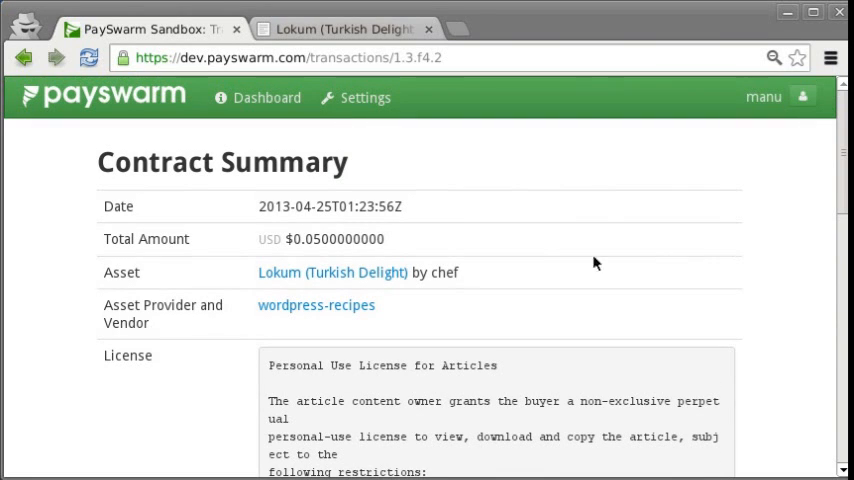
{"action": "mouse_move", "coordinate": [576, 232]}
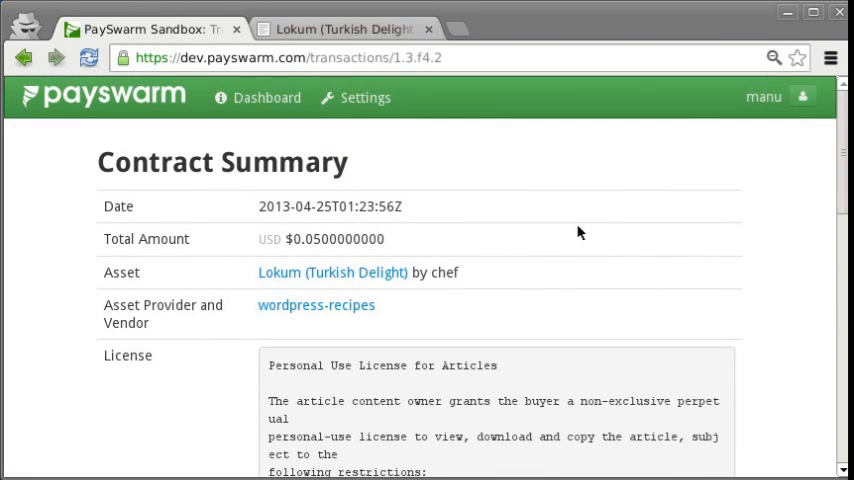
{"action": "mouse_move", "coordinate": [510, 228]}
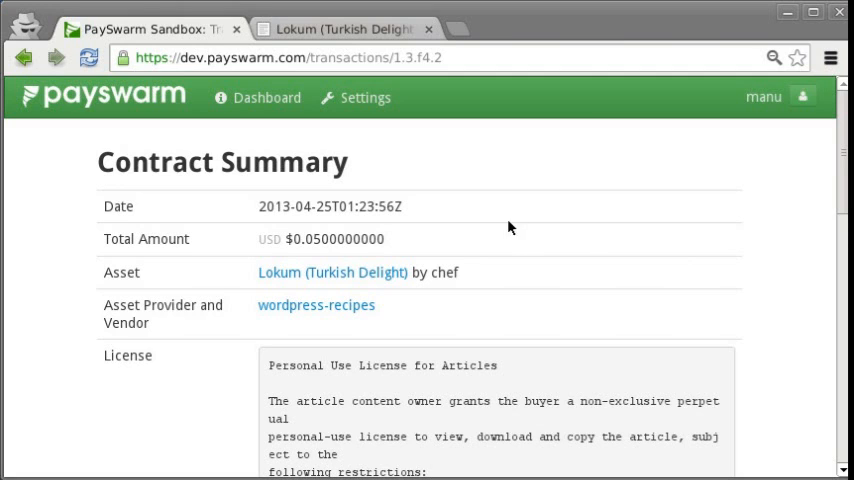
{"action": "left_click", "coordinate": [268, 96]}
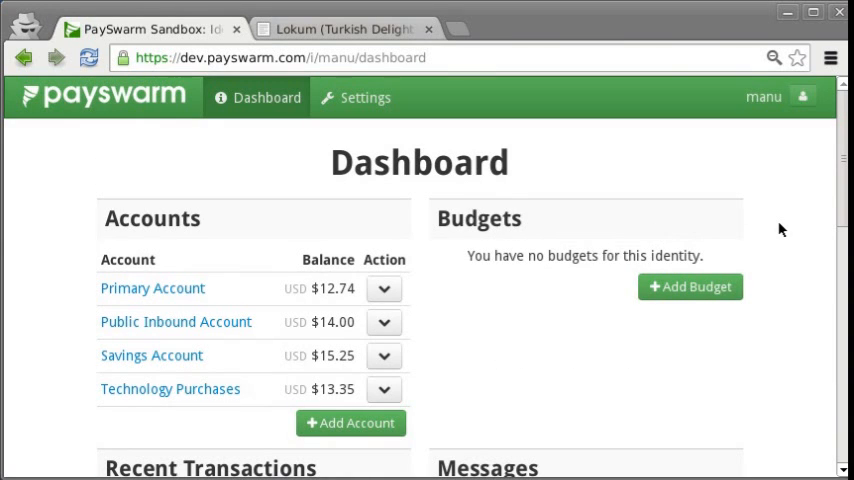
{"action": "mouse_move", "coordinate": [752, 244]}
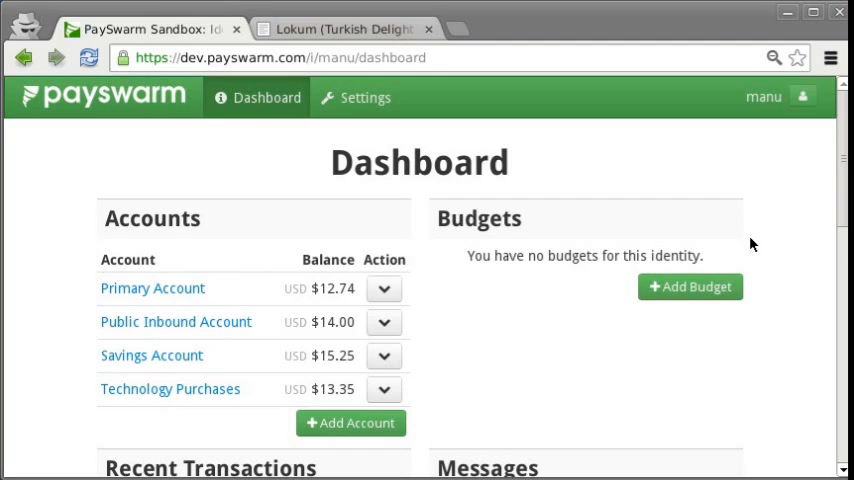
{"action": "mouse_move", "coordinate": [724, 368]}
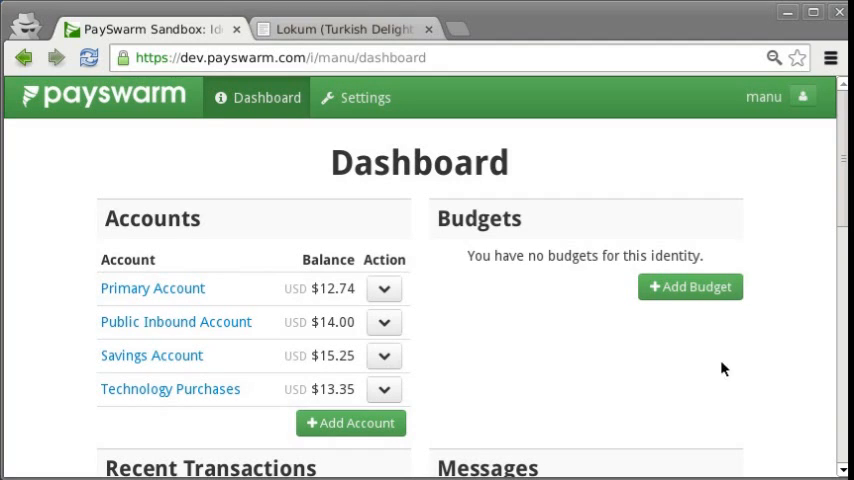
{"action": "mouse_move", "coordinate": [672, 396]}
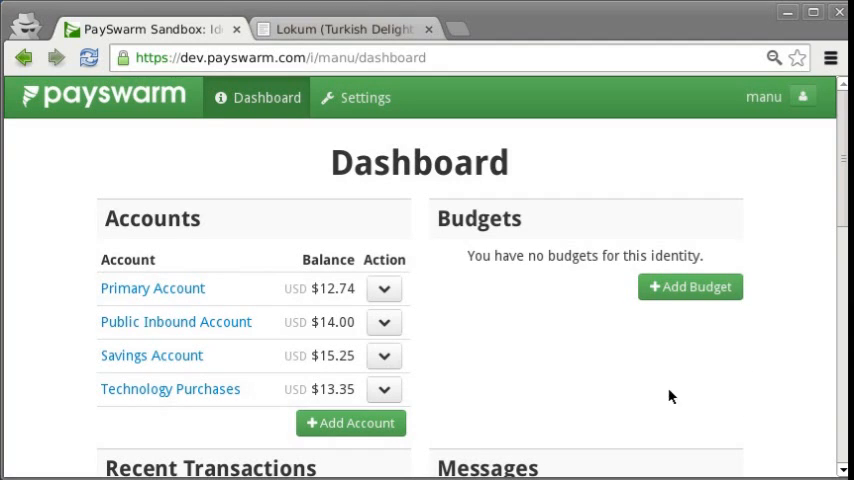